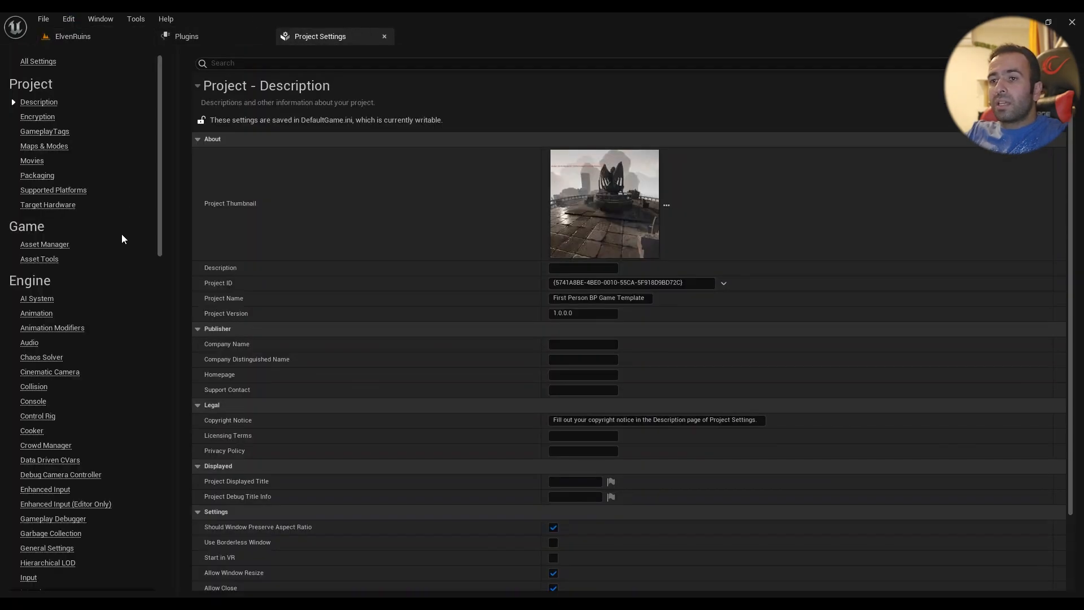
- Show the Engine > Rendering page in Project Settings to reach Mobile Shading
scroll("down", 3)
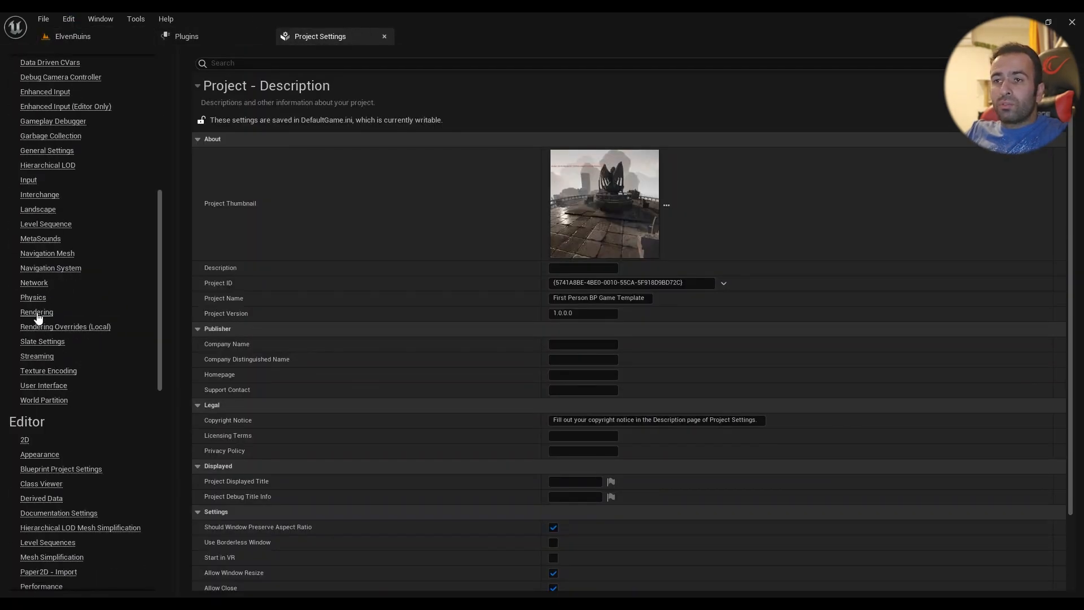
left_click(36, 312)
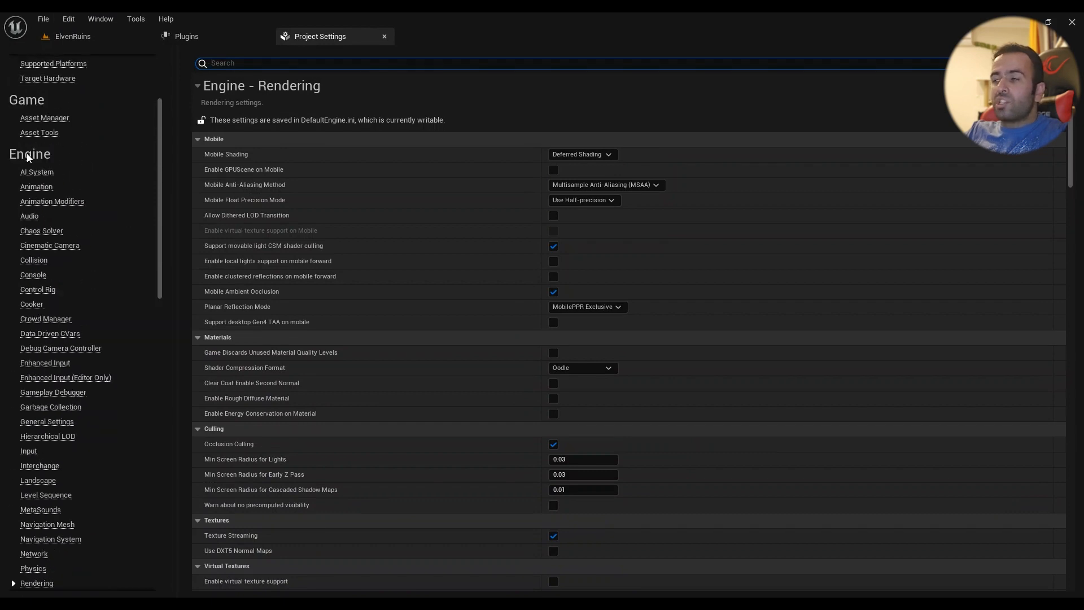
mouse_move(226, 153)
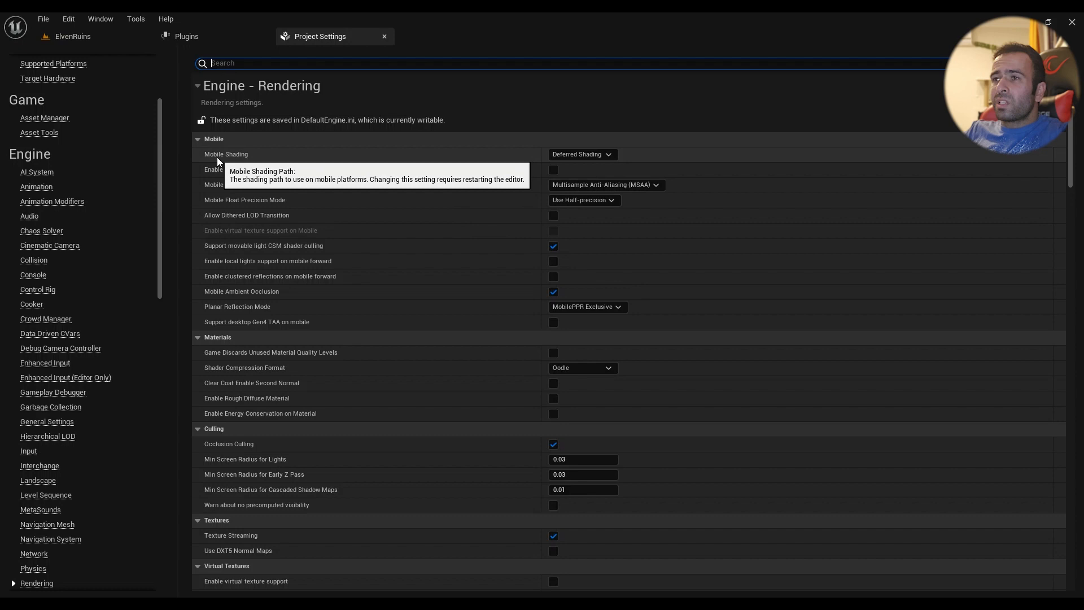
mouse_move(600, 156)
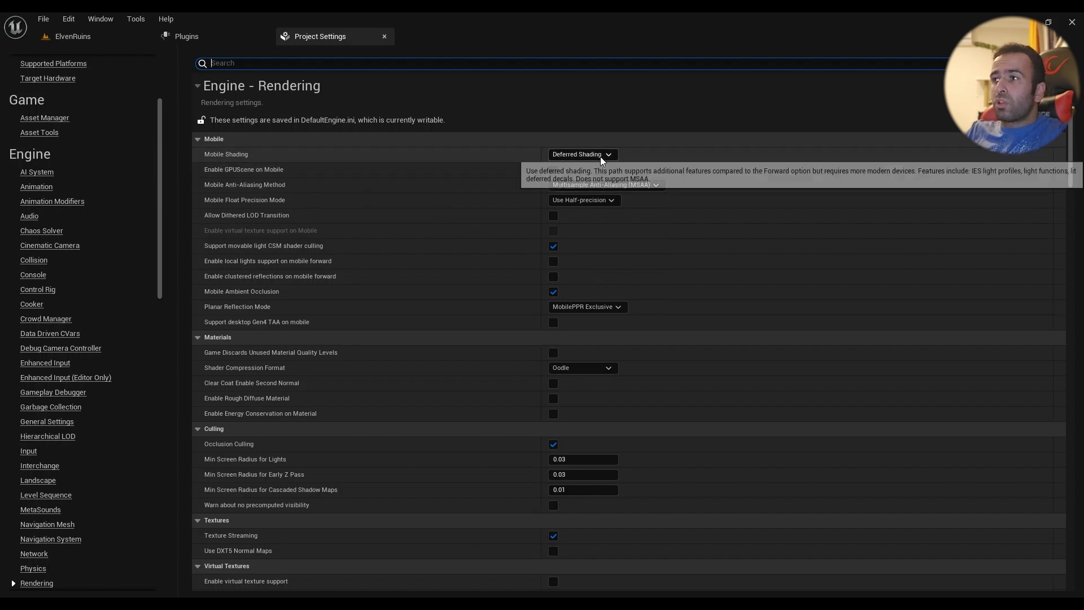
left_click(581, 154)
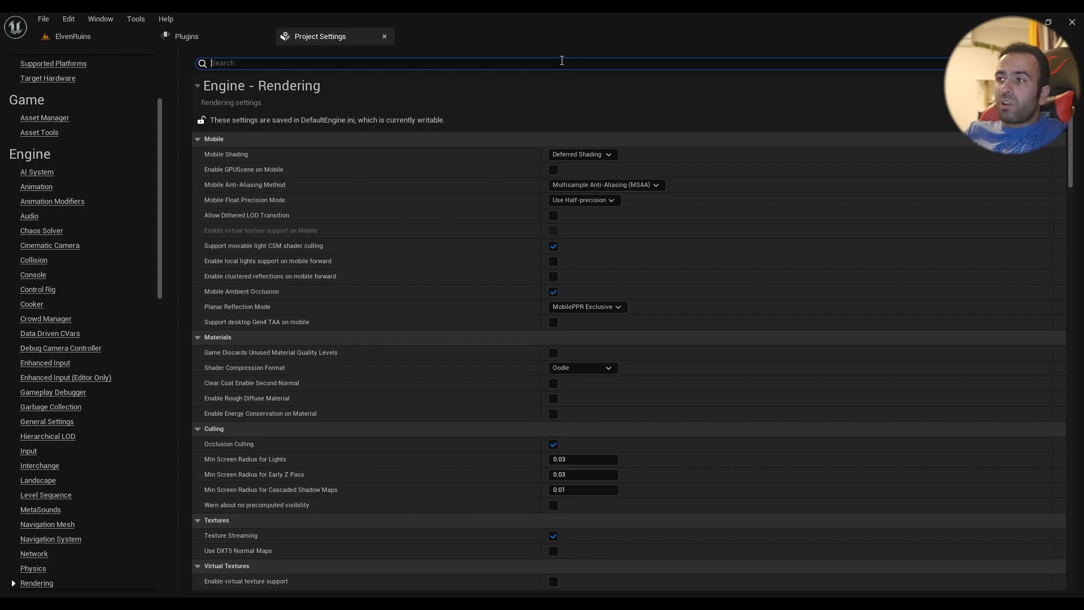
mouse_move(254, 280)
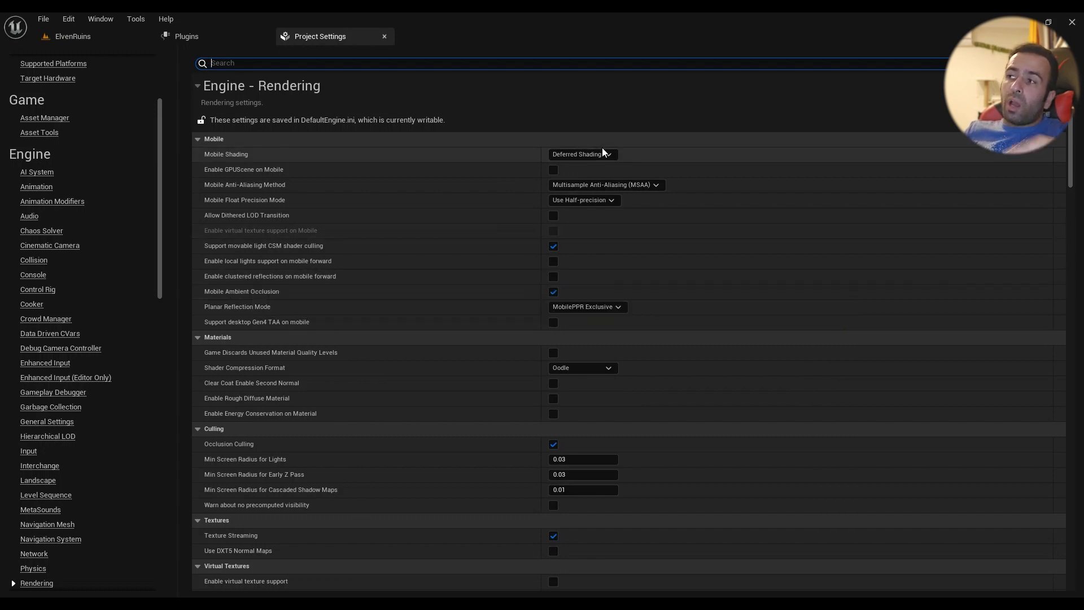
mouse_move(270, 276)
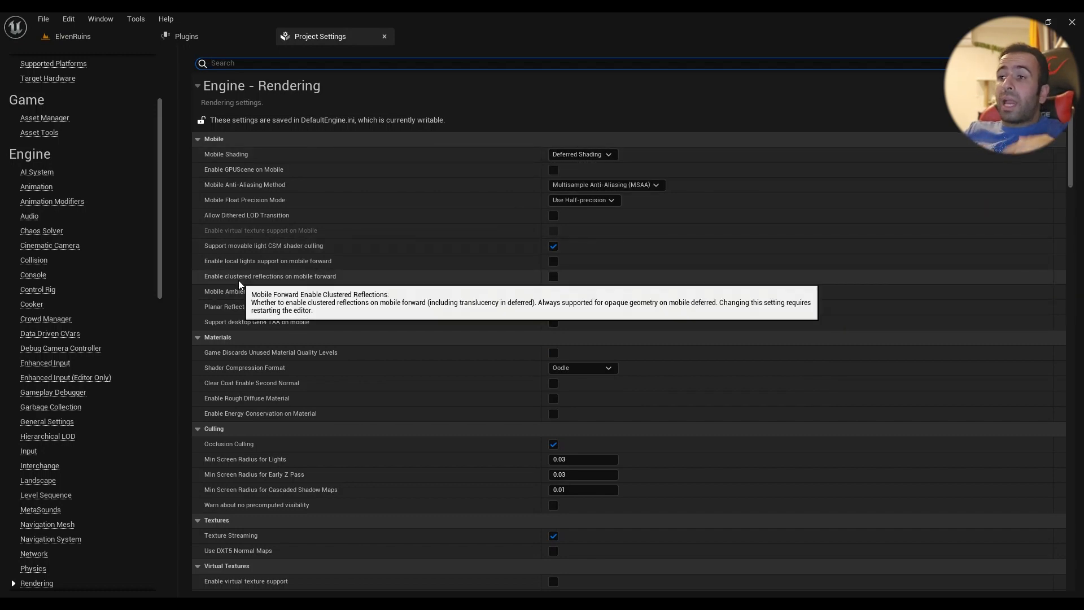
mouse_move(275, 305)
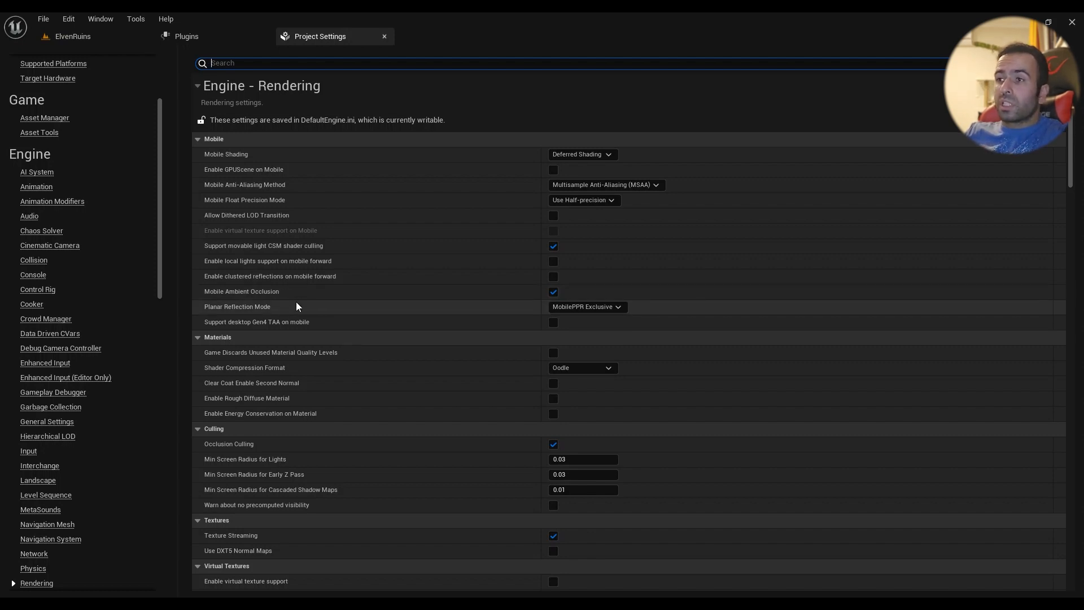
mouse_move(236, 306)
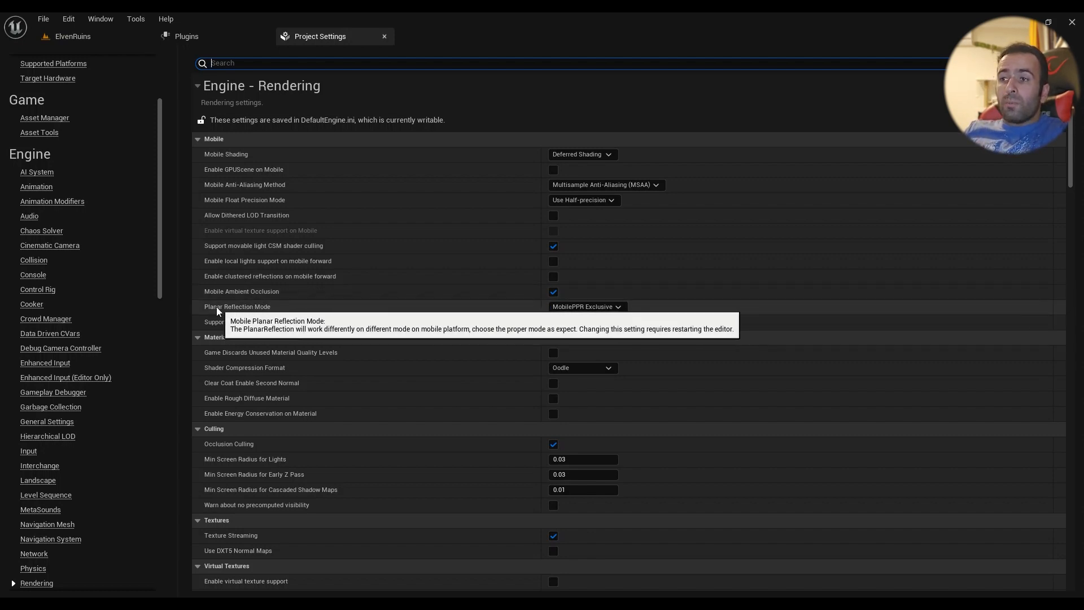
mouse_move(256, 317)
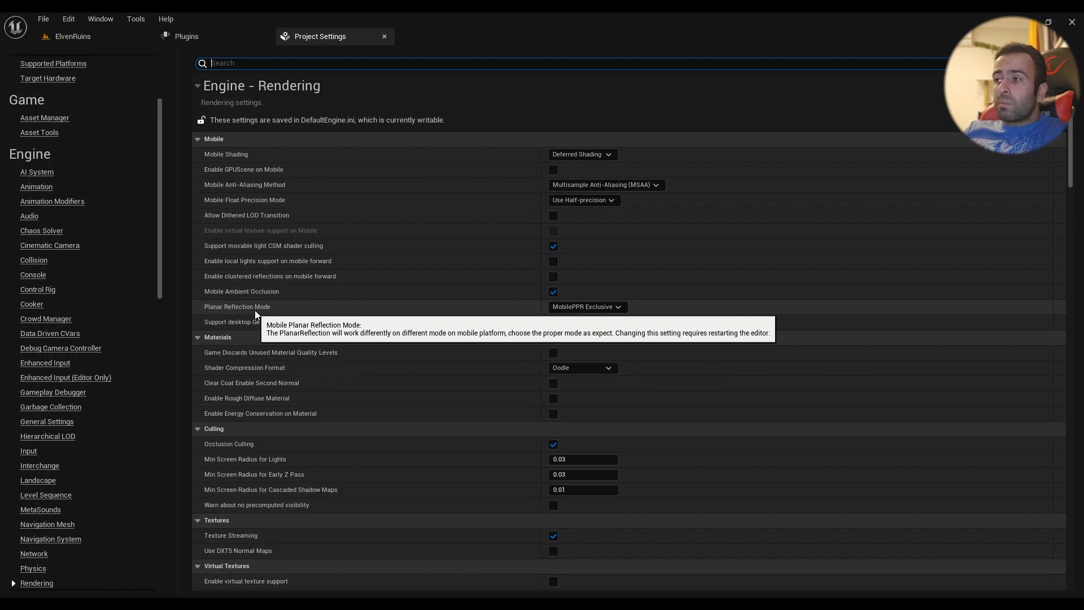
left_click(586, 306)
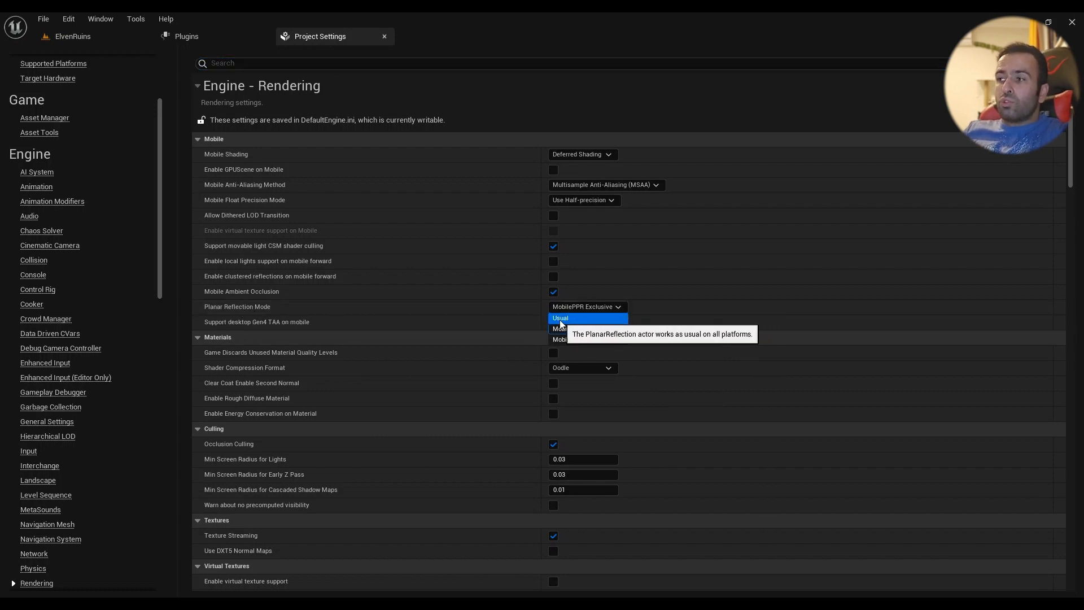
mouse_move(583, 329)
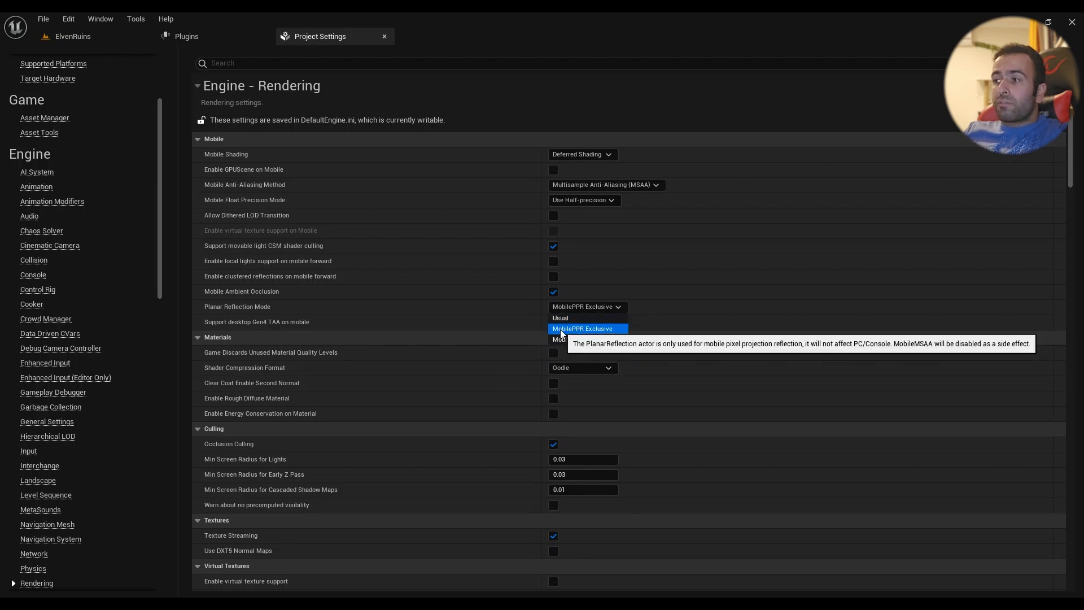
mouse_move(603, 335)
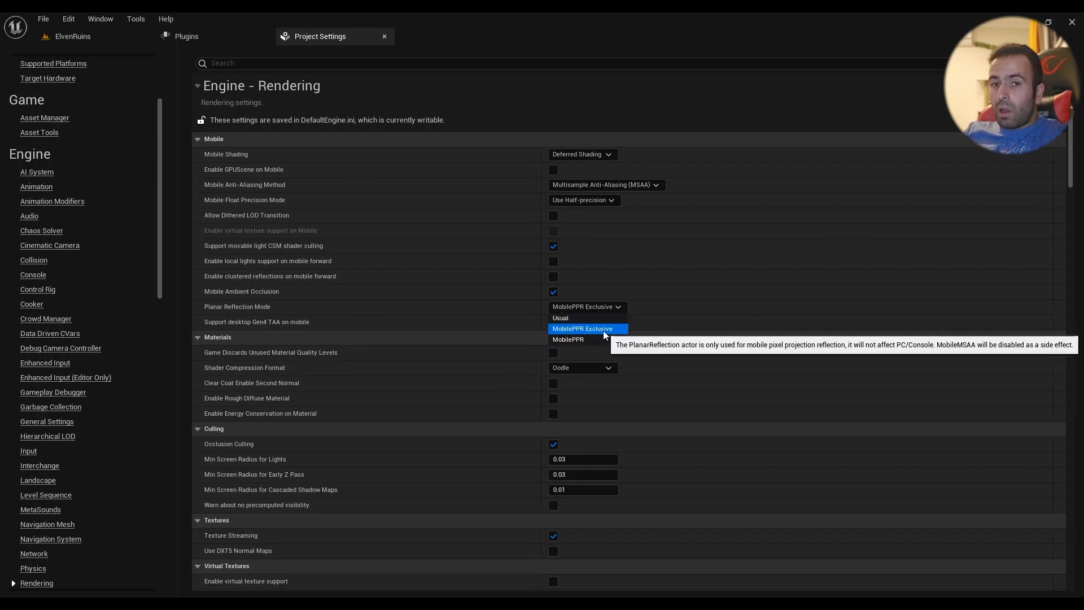
mouse_move(579, 333)
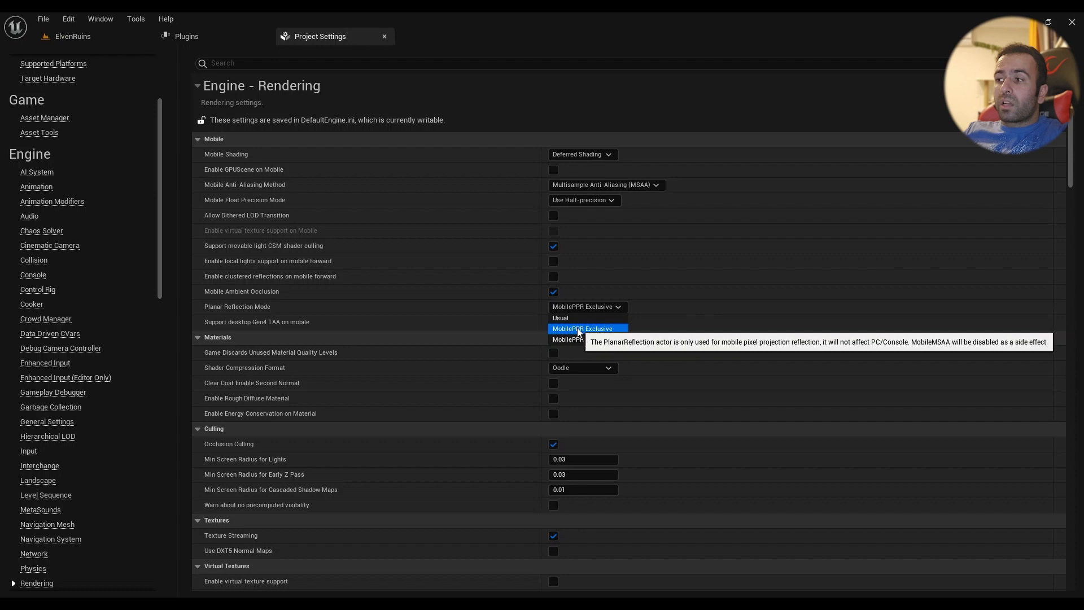
mouse_move(567, 339)
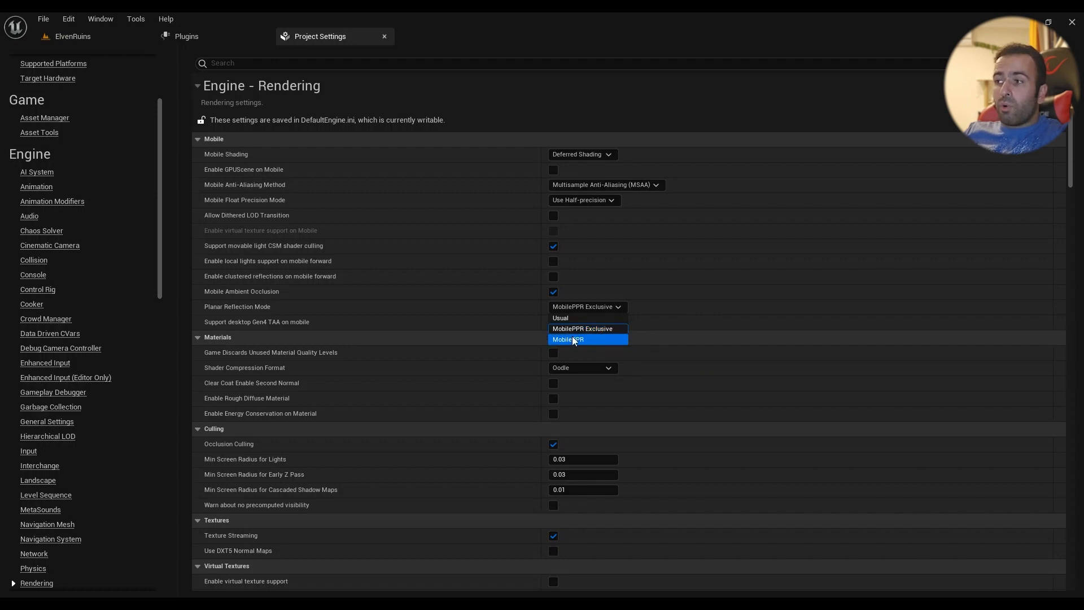
left_click(582, 329)
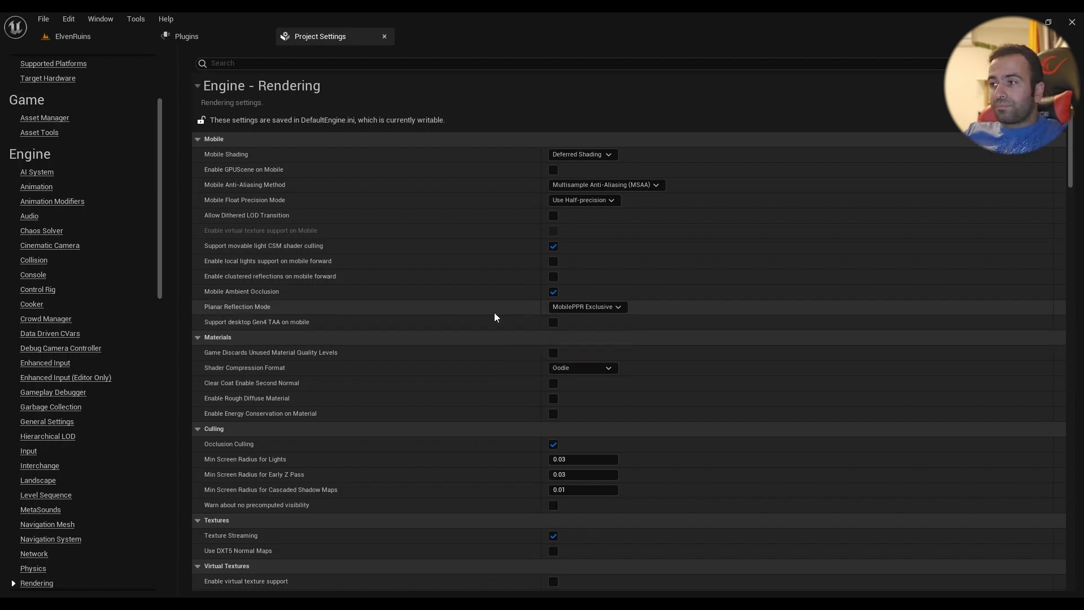
mouse_move(368, 311)
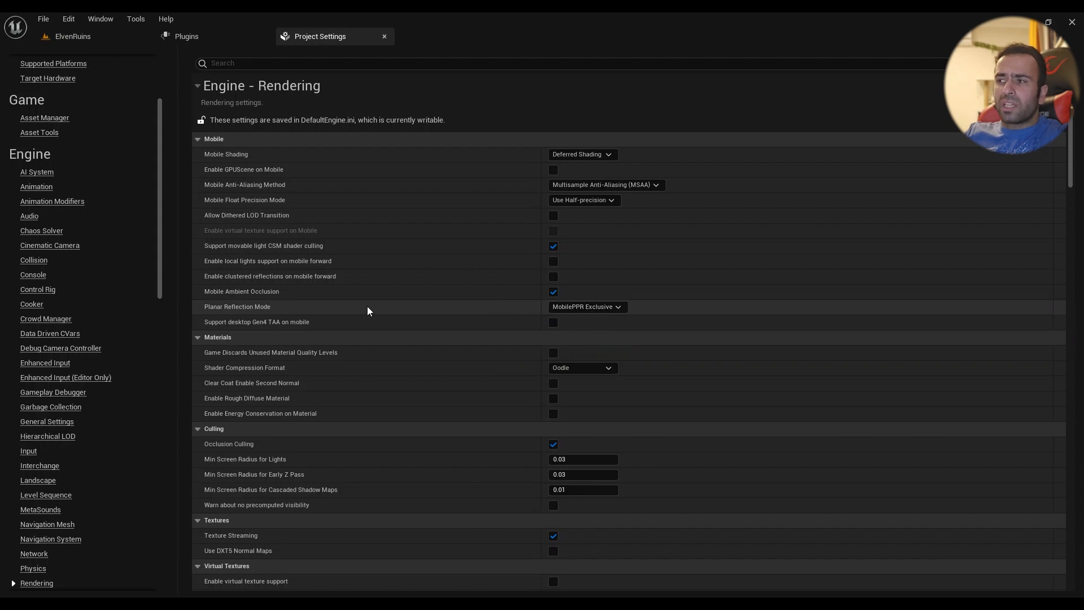
mouse_move(587, 306)
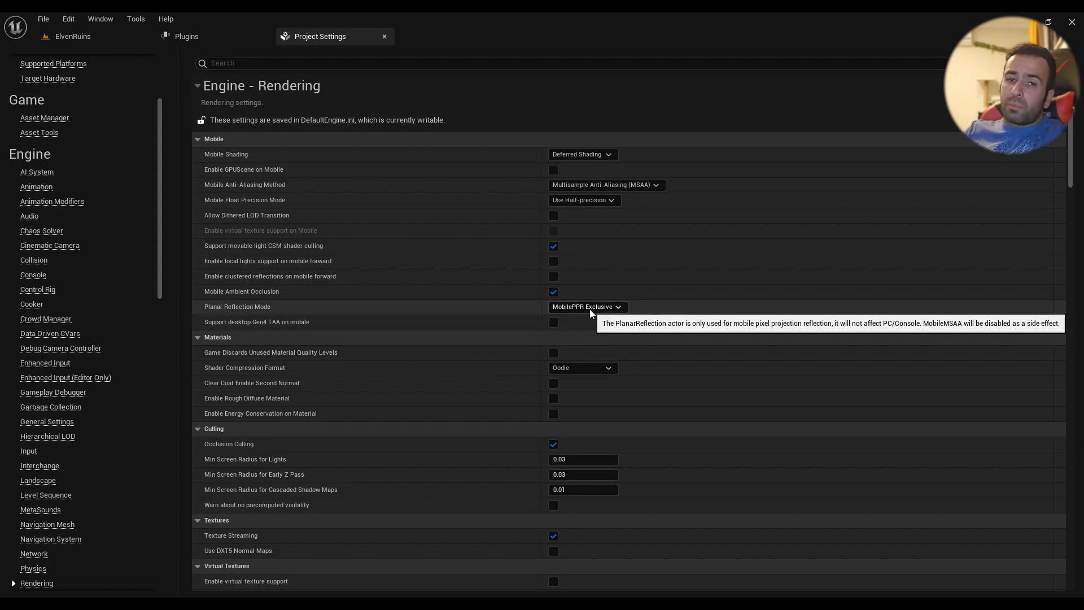
mouse_move(588, 318)
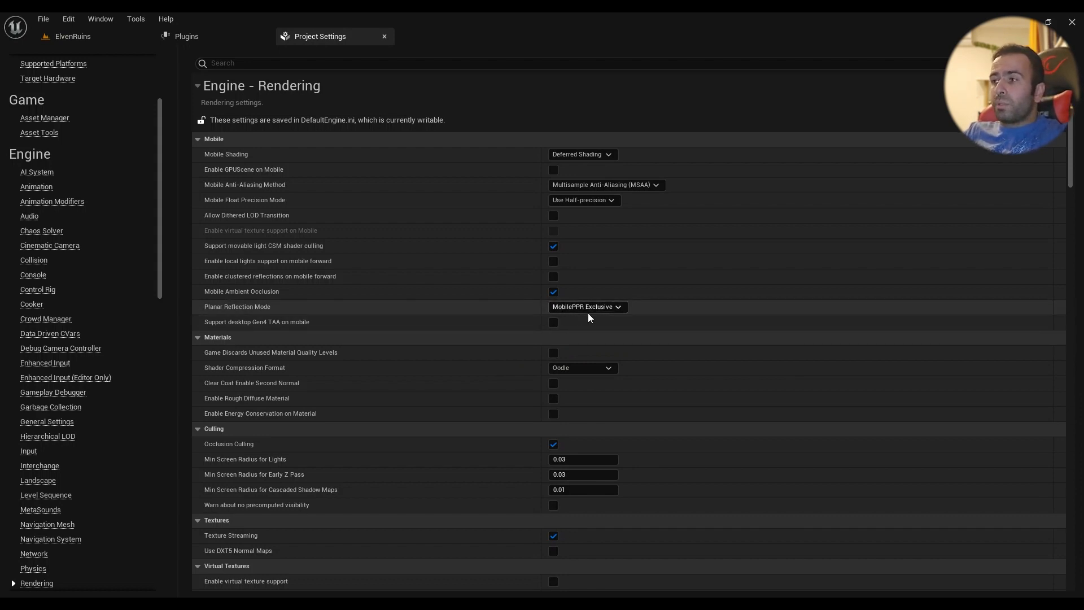
left_click(587, 306)
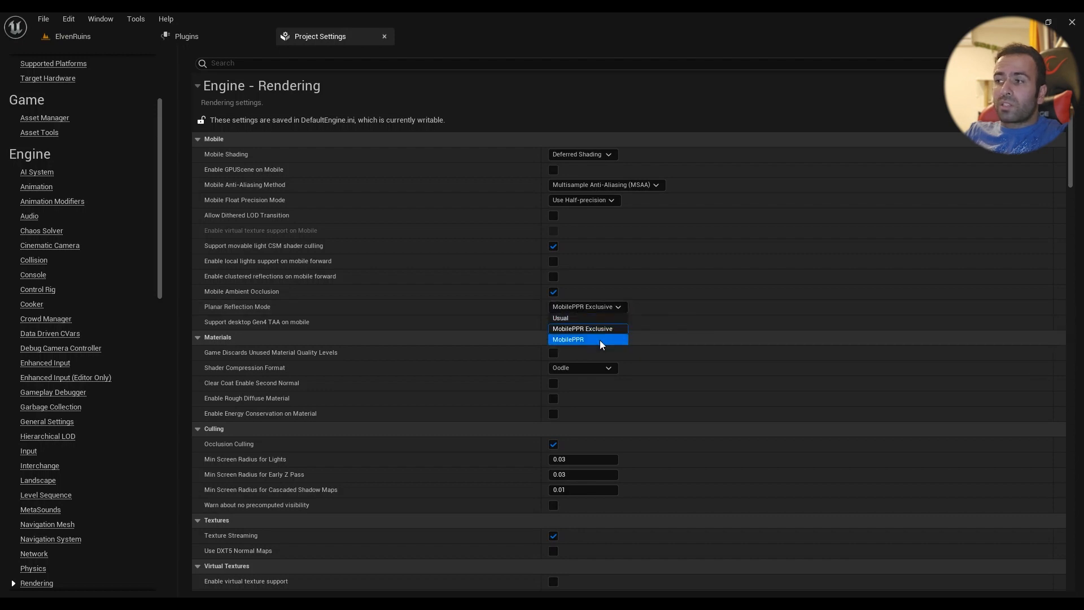
left_click(582, 329)
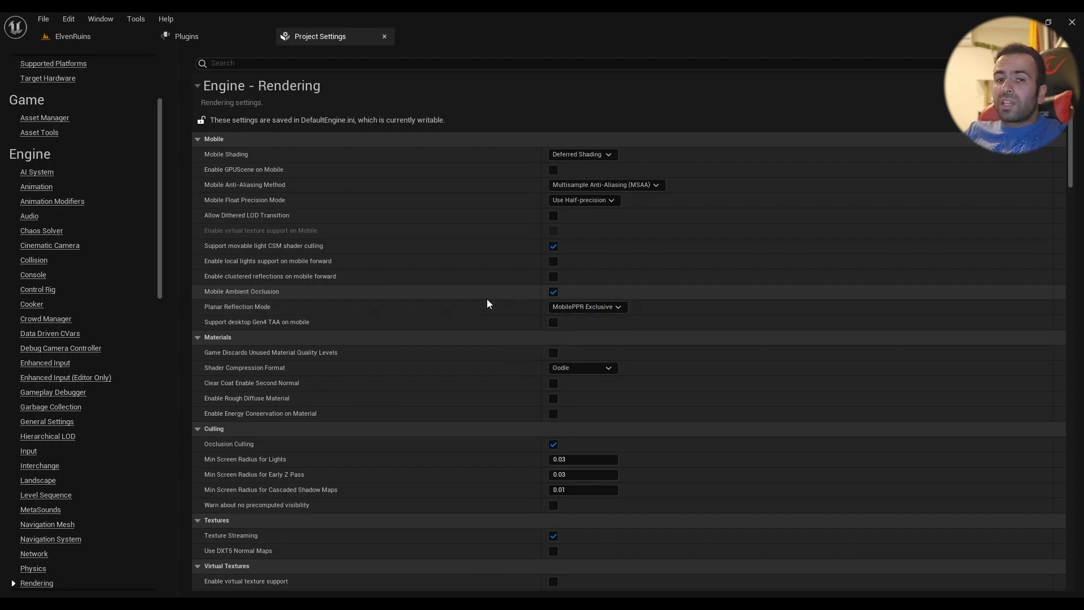
left_click(586, 306)
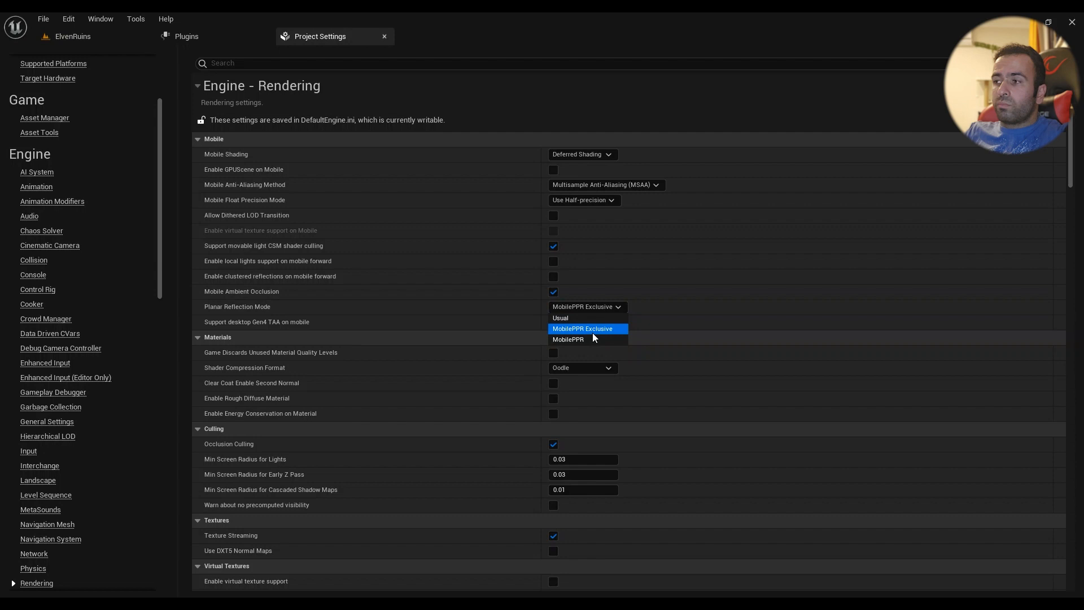
left_click(583, 329)
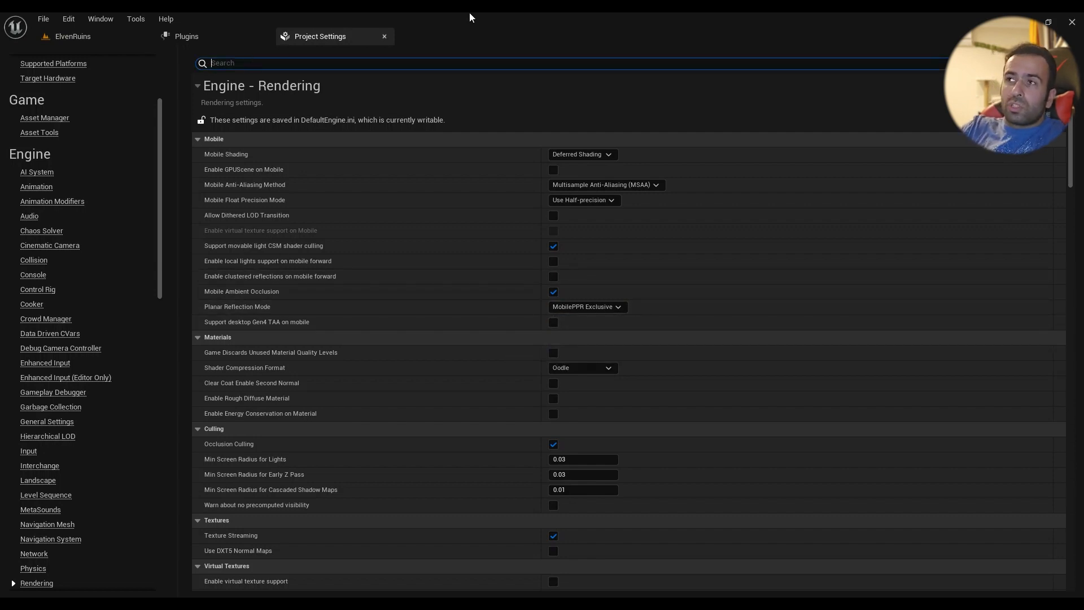
- Search the settings for 'glo' to find global clip plane support for Planar Reflections
type("global cli")
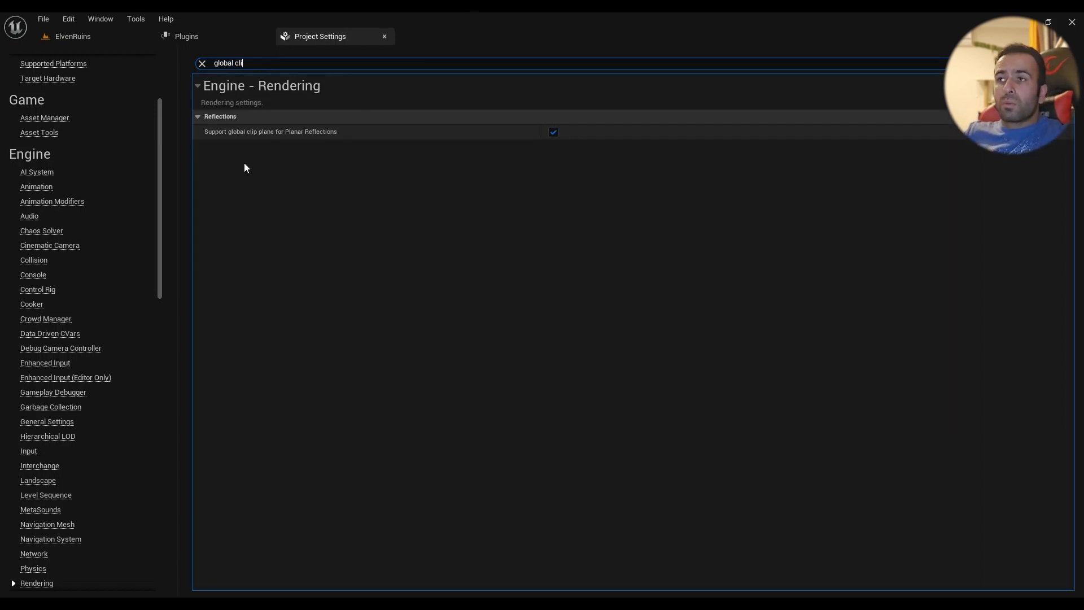
mouse_move(283, 142)
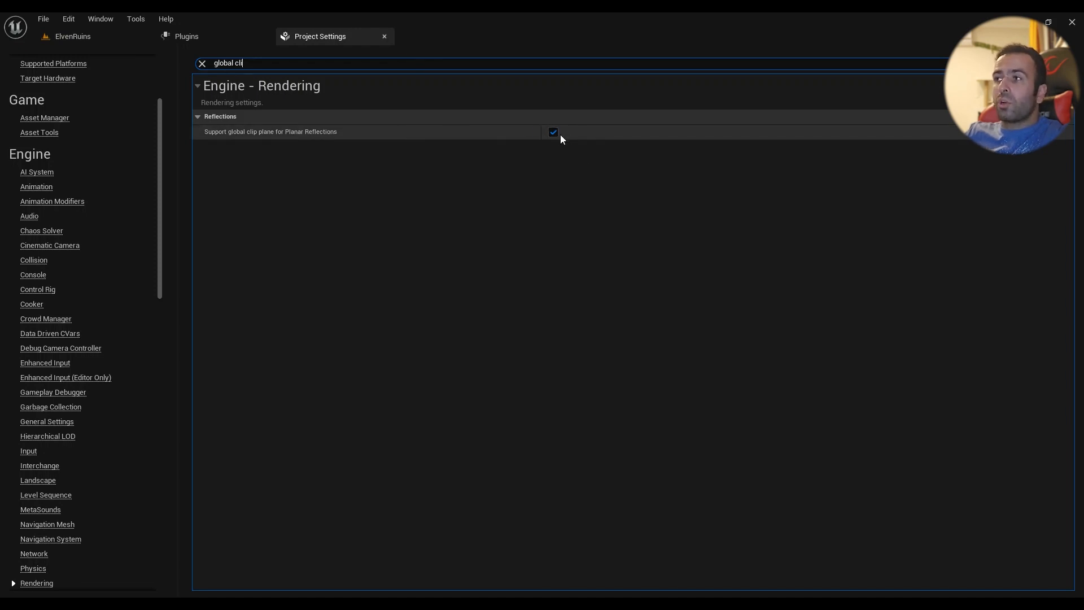
mouse_move(786, 508)
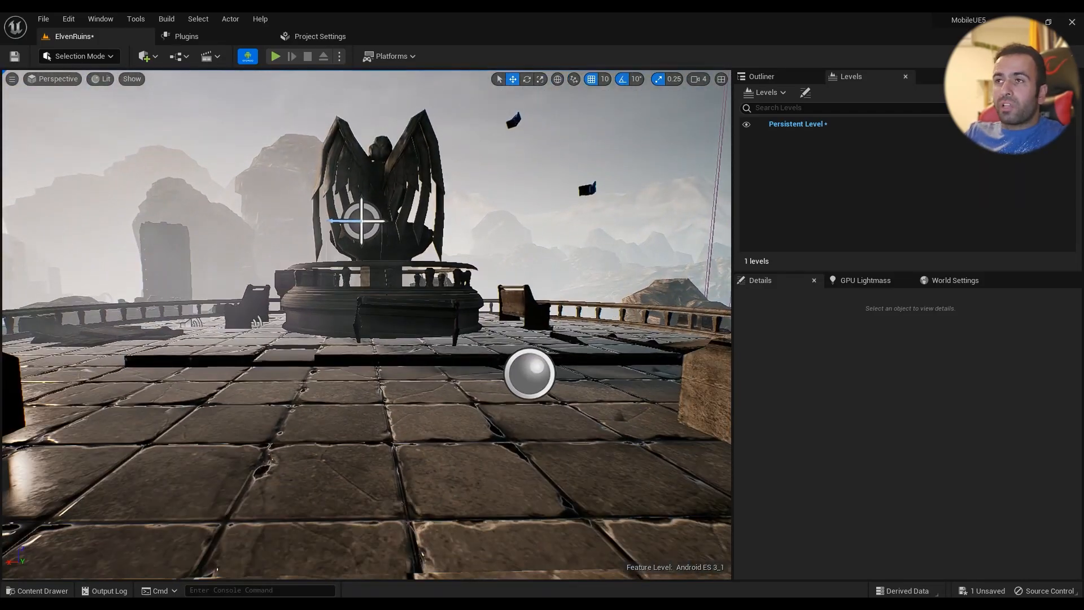
- Place a Planar Reflection actor from the Quick Add menu, searching 'plan'
left_click(144, 56)
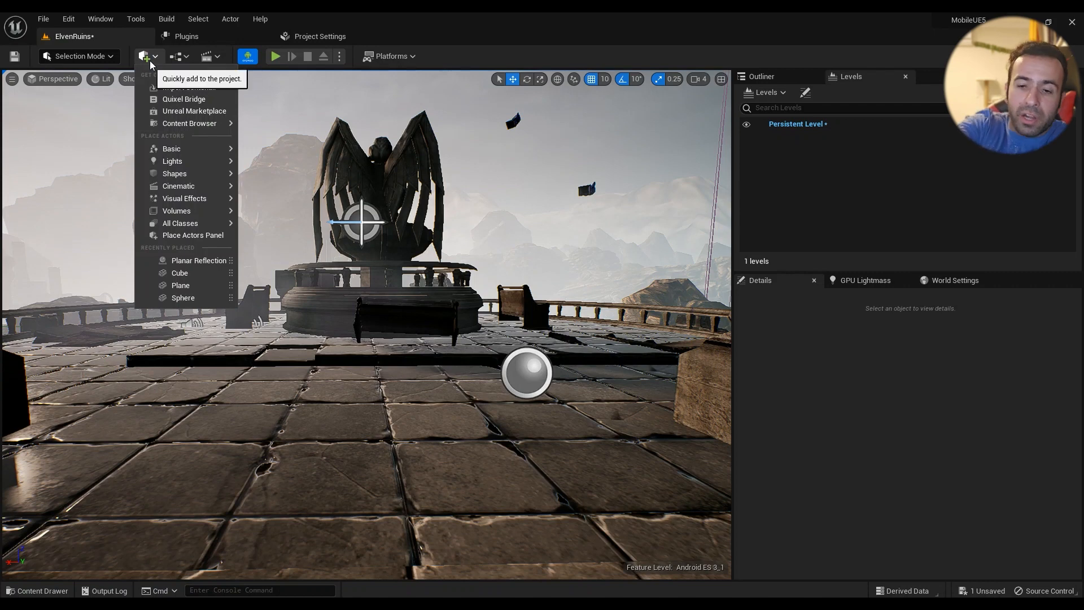
type("plan")
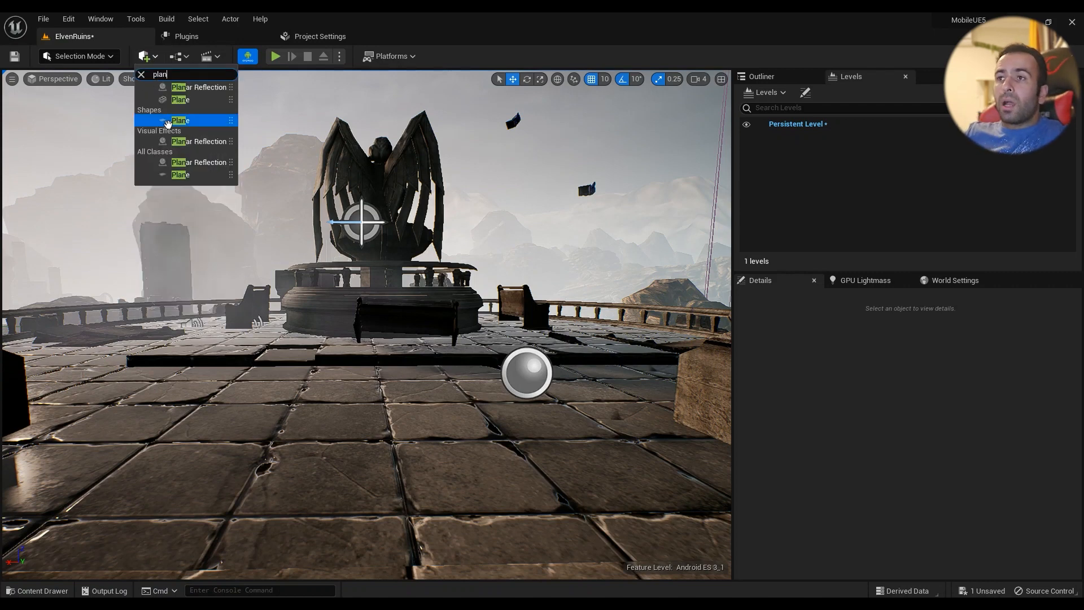
left_click(180, 120)
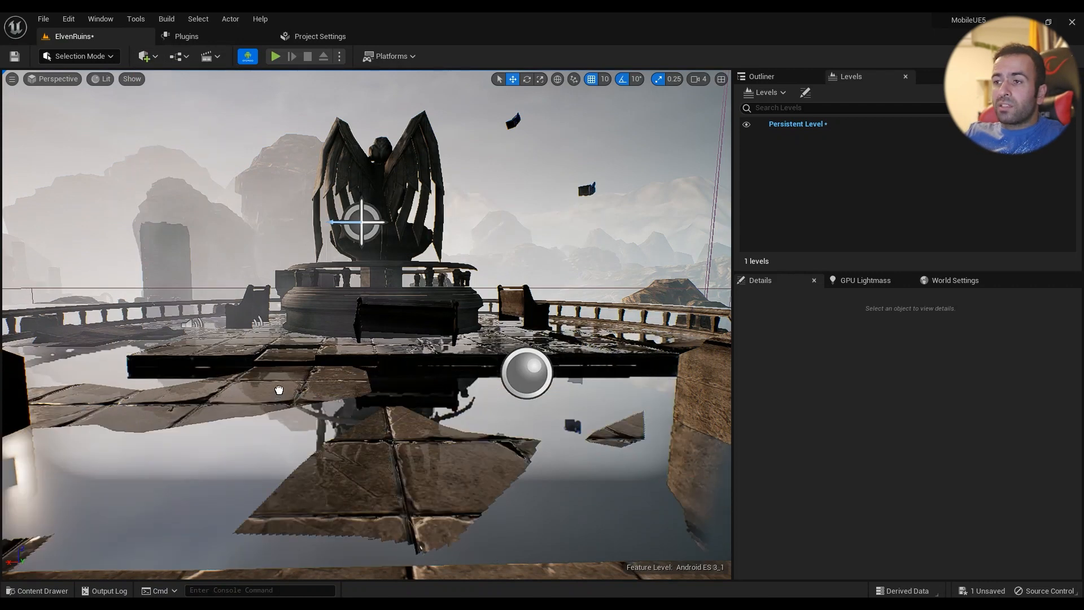